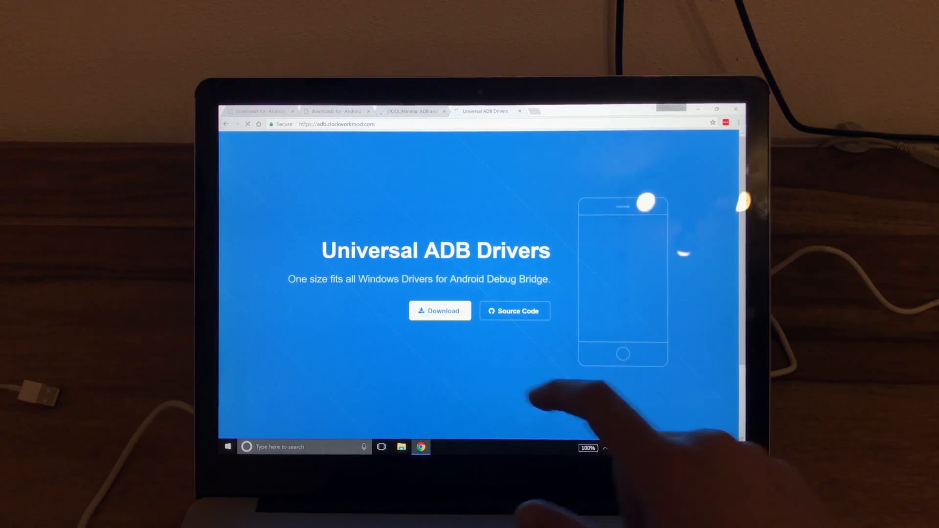
Step: Download the Universal ADB Drivers installer and reach the Minimal ADB and Fastboot v1.4.2 downloads
click(440, 310)
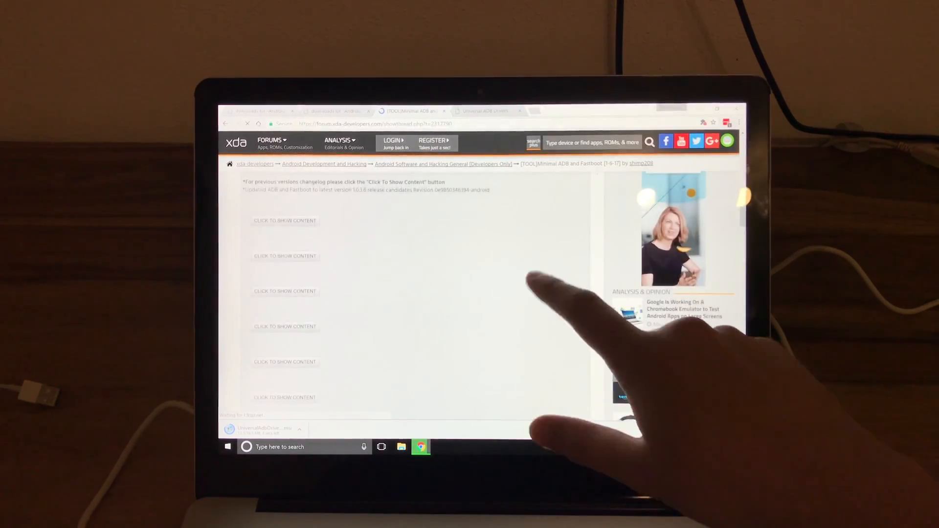
scroll(down, 3)
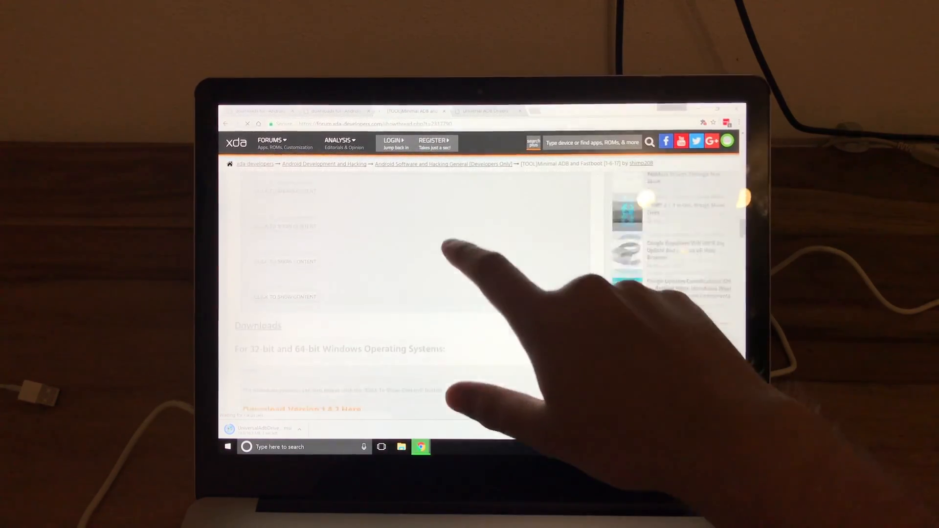
scroll(down, 3)
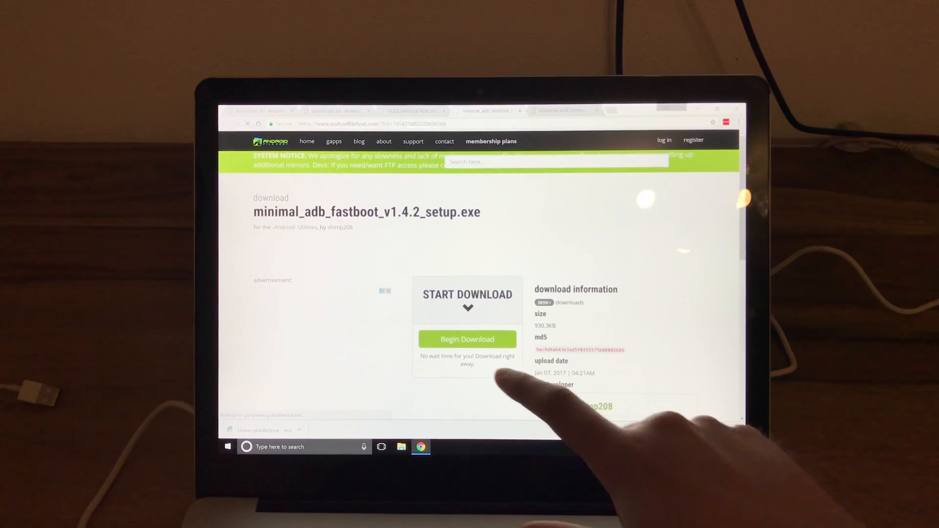
Step: Begin downloading minimal_adb_fastboot_v1.4.2_setup.exe from Android File Host
click(468, 340)
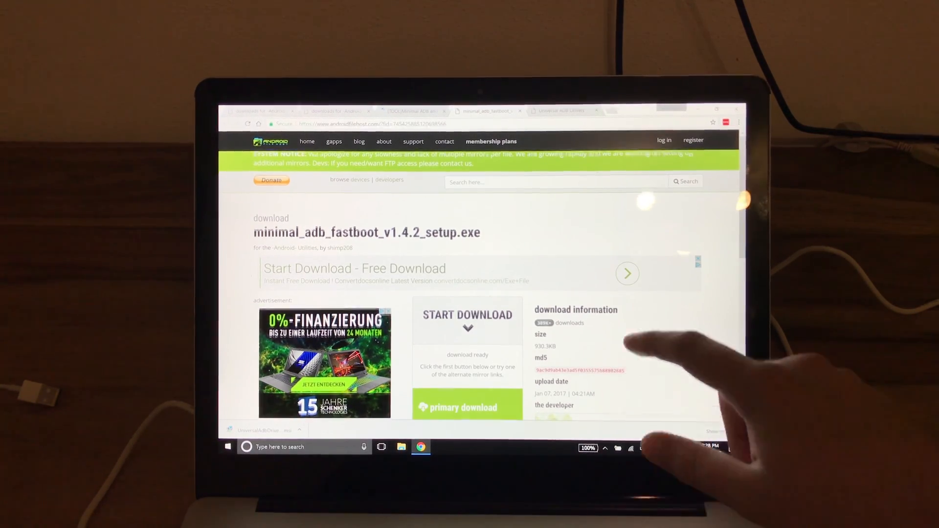
scroll(down, 3)
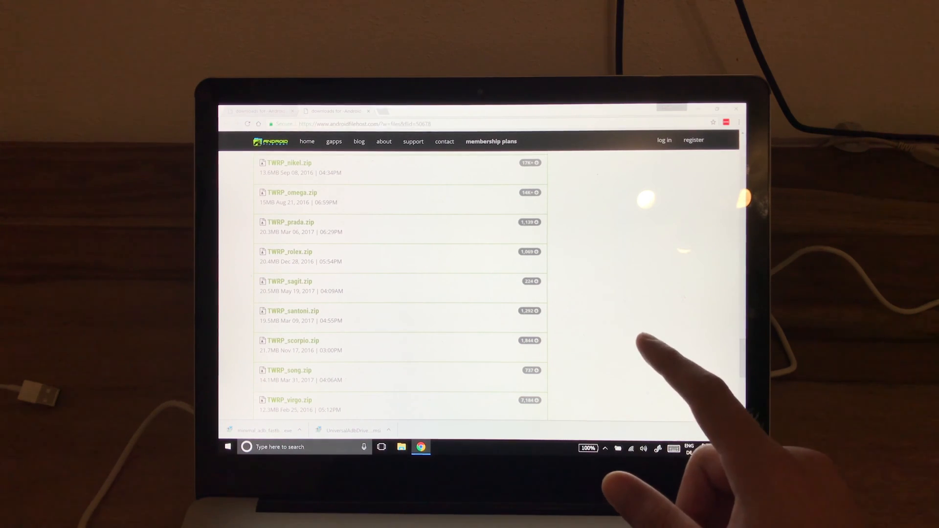
mouse_move(647, 371)
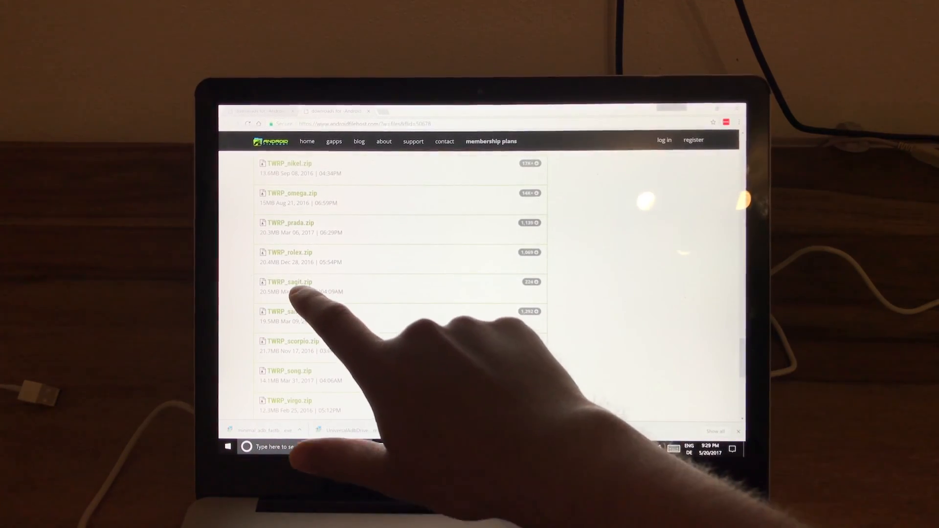
Step: Download TWRP_sagit.zip, then open a xiaomi.eu multi ROM zip's download page
click(289, 281)
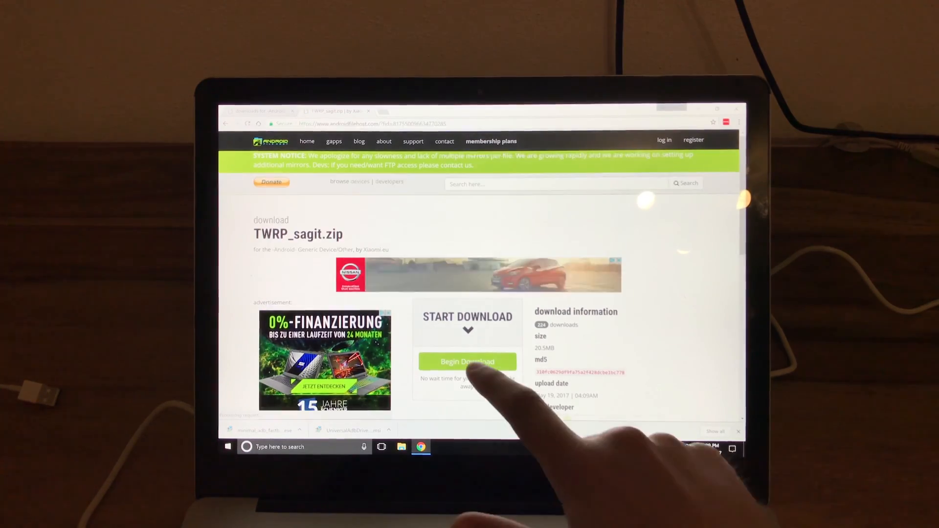
click(467, 361)
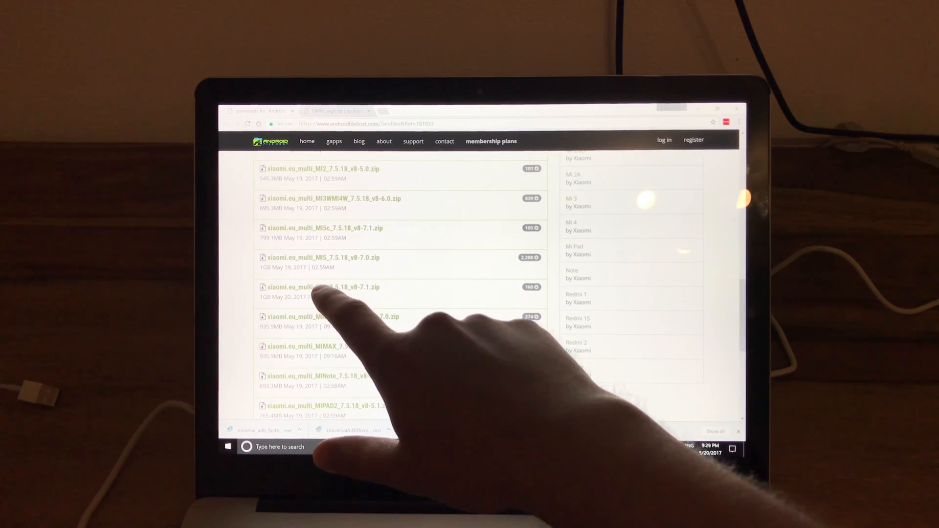
click(324, 287)
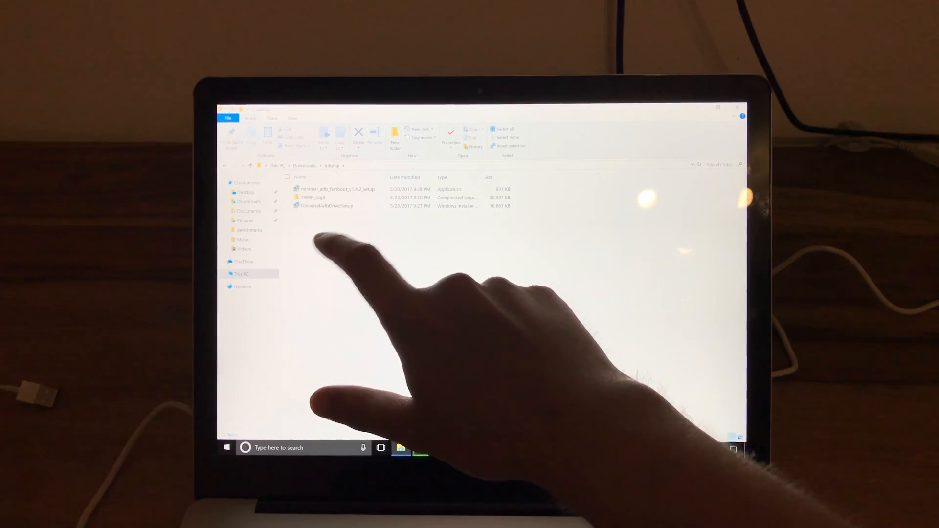
Step: Run UniversalAdbDriverSetup, keeping the default folder for everyone, through to installation
click(327, 206)
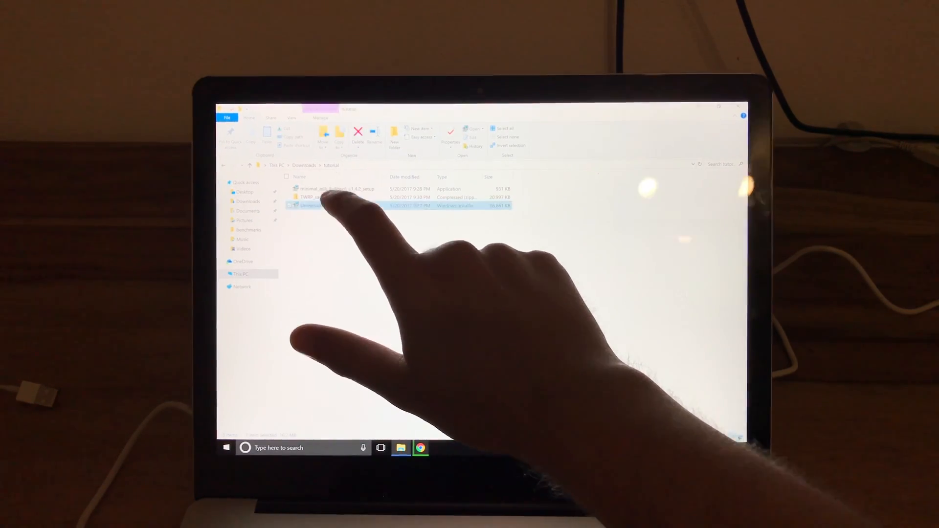
double_click(326, 206)
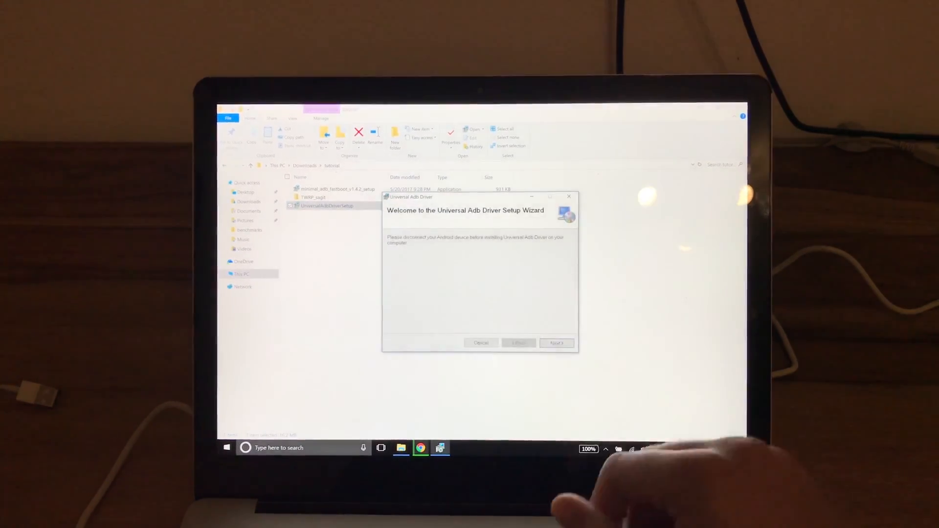
click(556, 343)
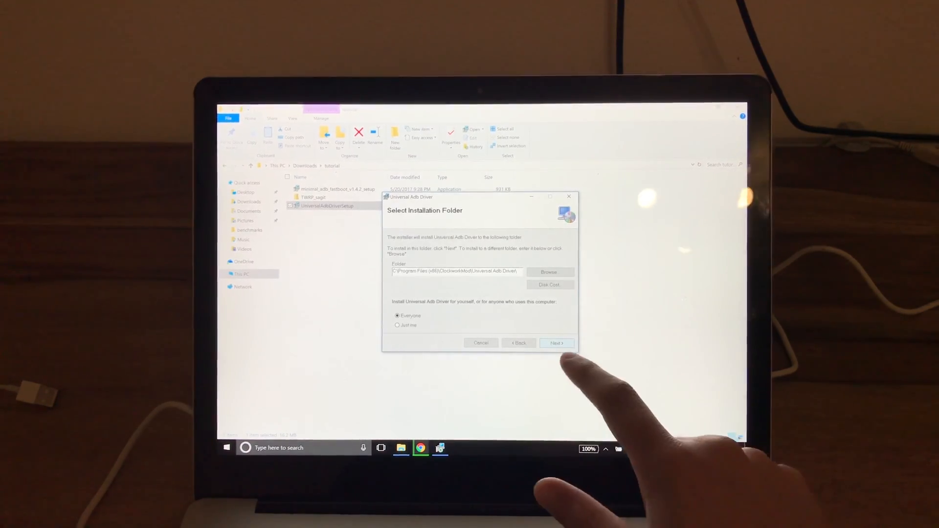
click(556, 342)
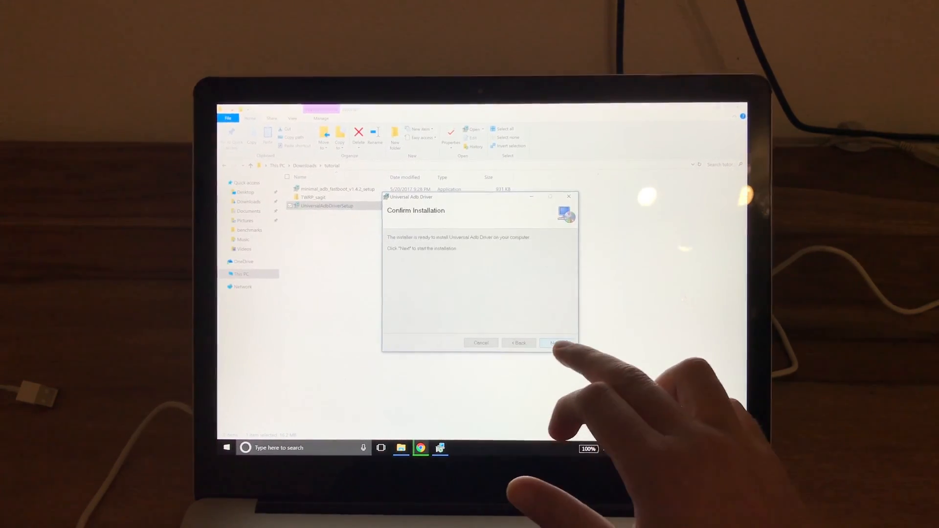
click(555, 342)
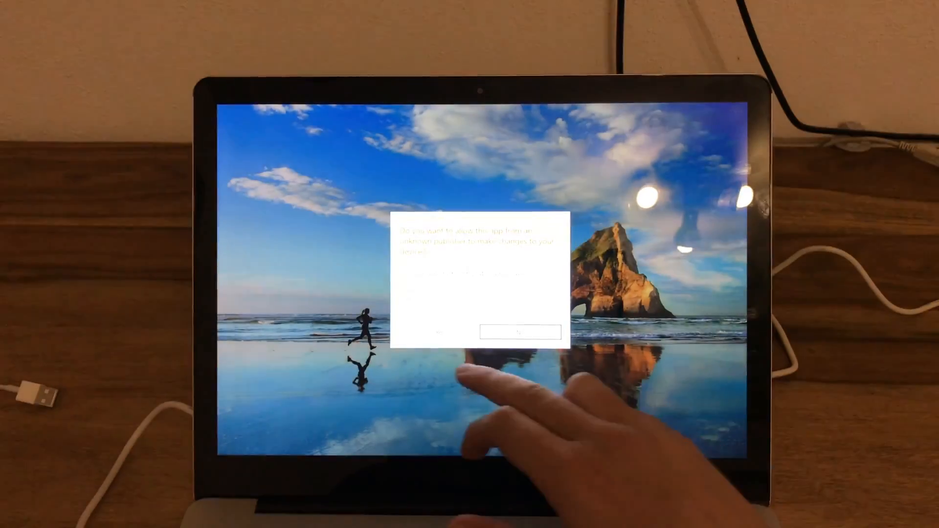
Step: Install Minimal ADB and Fastboot with license accepted, desktop icon, and launch unticked
click(520, 331)
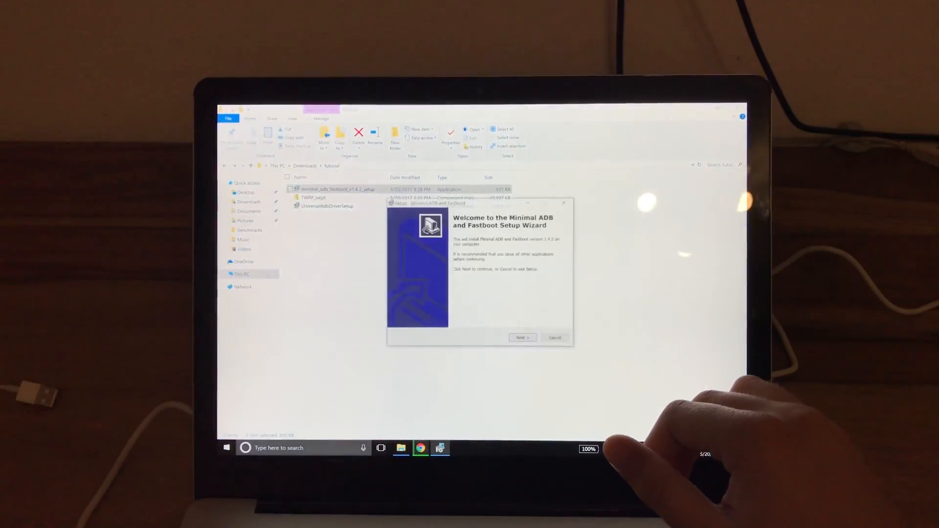
click(521, 339)
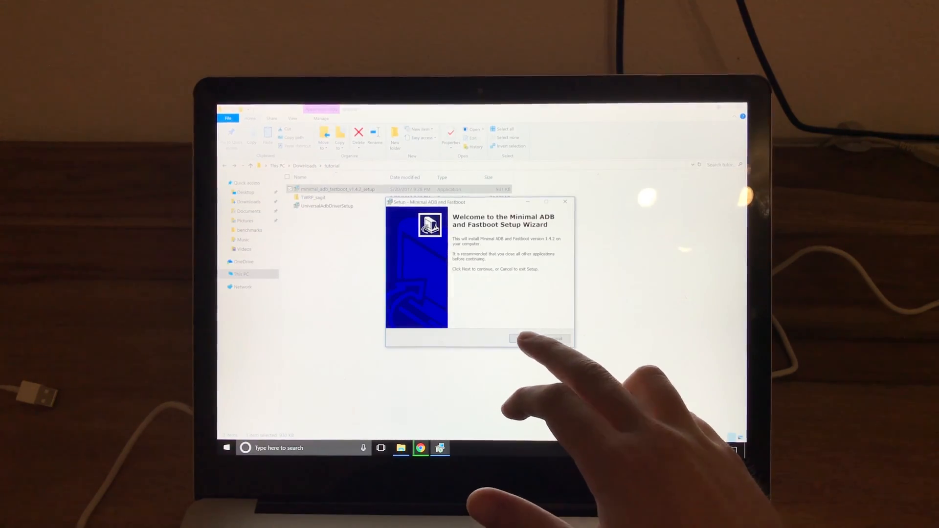
click(536, 339)
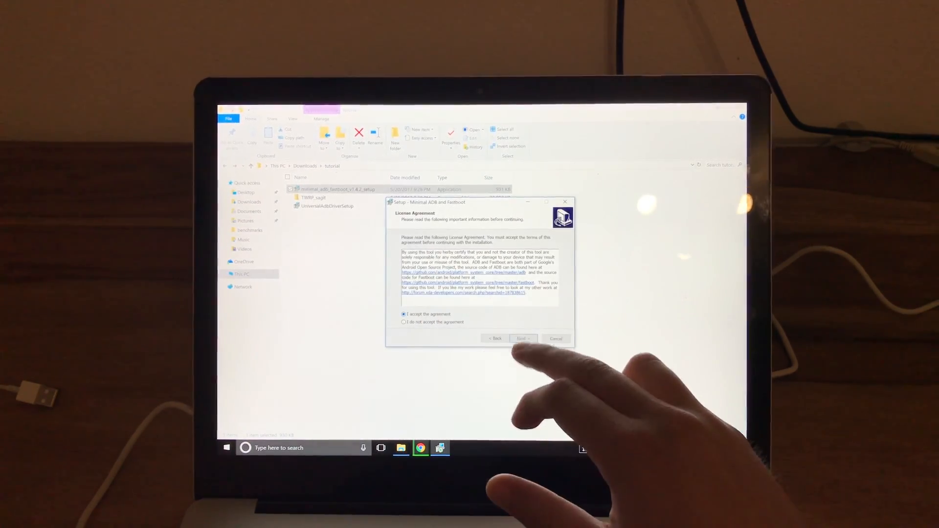
click(522, 338)
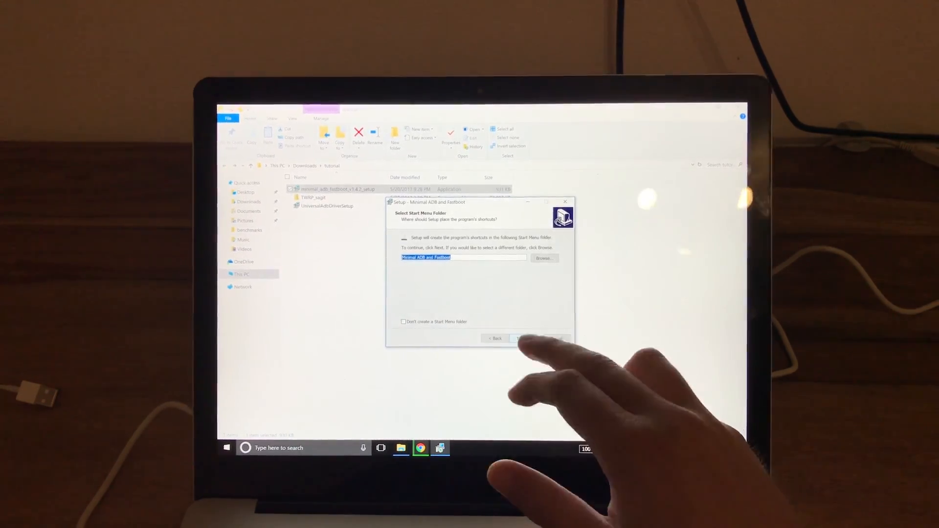
click(528, 338)
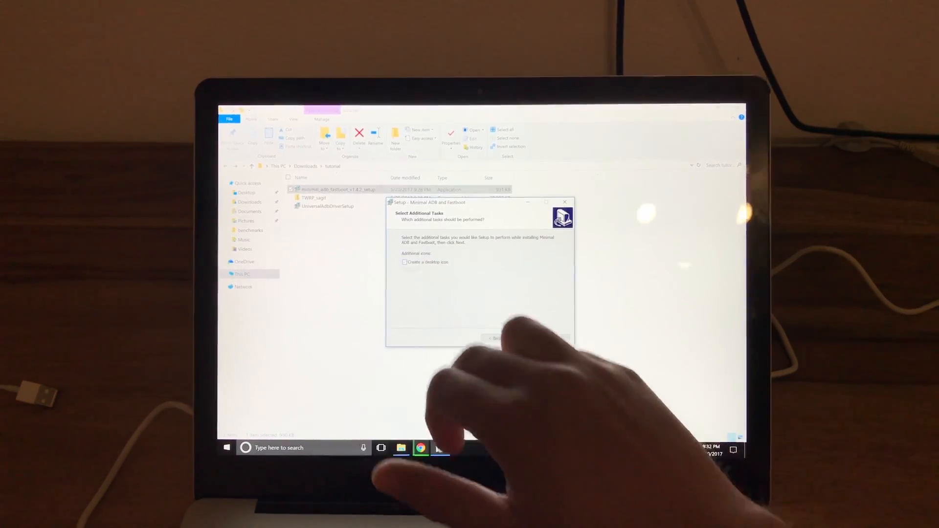
click(493, 338)
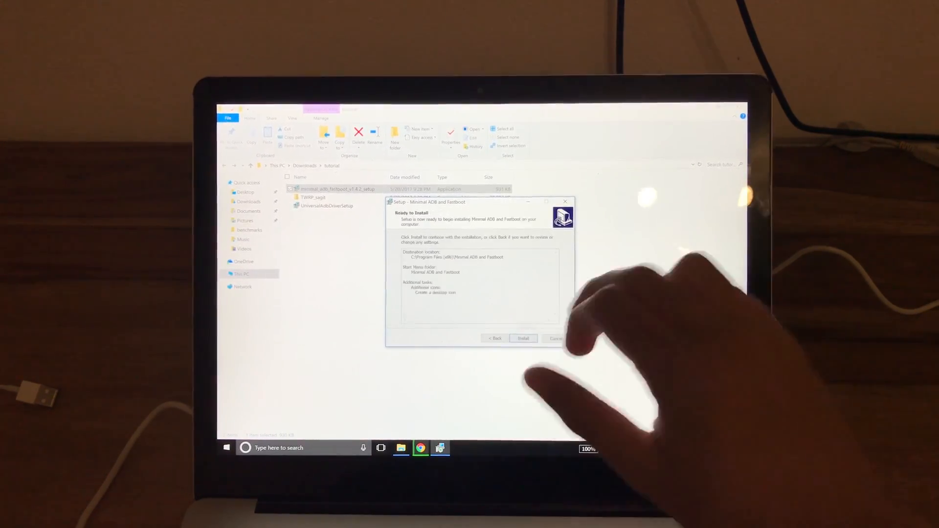
click(522, 339)
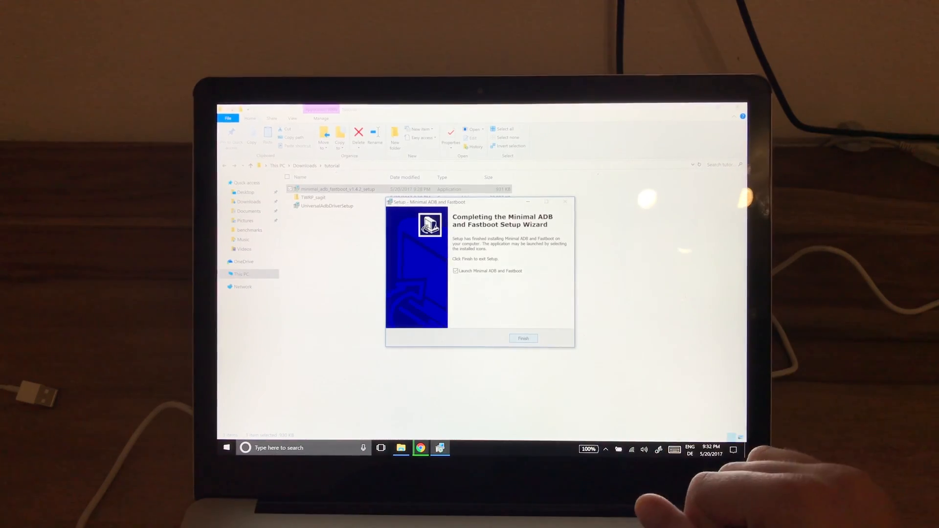
click(456, 270)
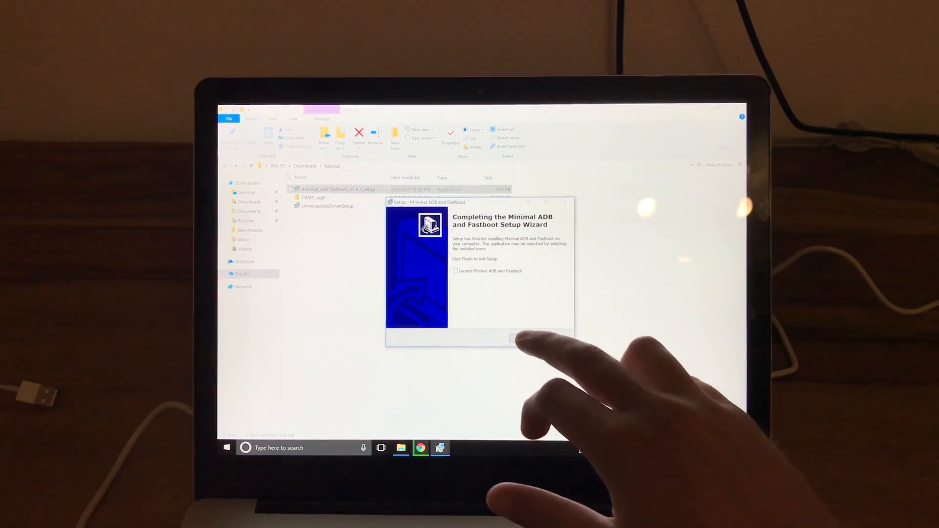
click(539, 339)
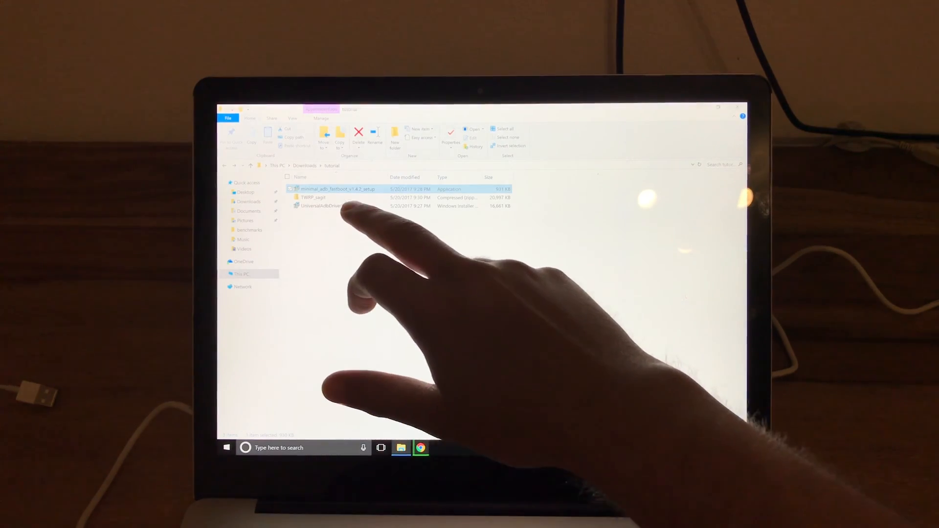
Step: Extract TWRP_sagit.zip into a TWRP_sagit folder and open it
click(330, 198)
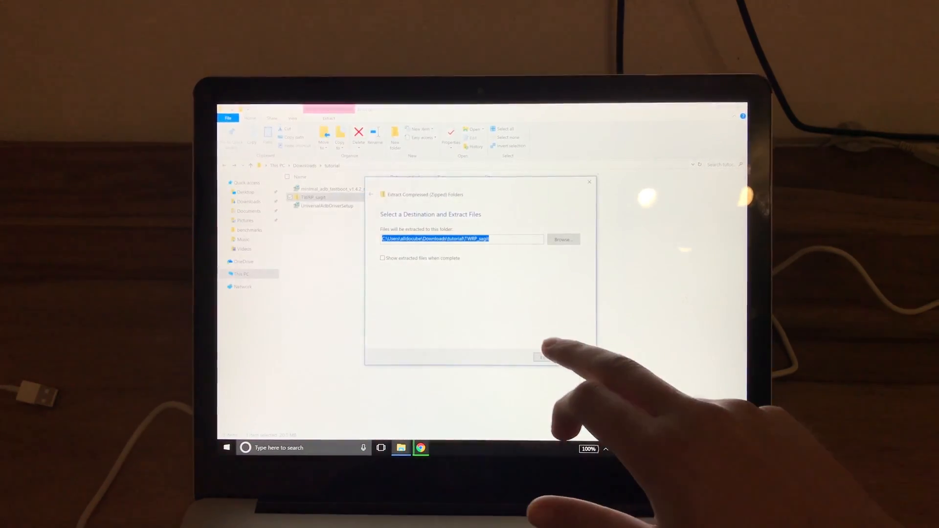
click(541, 358)
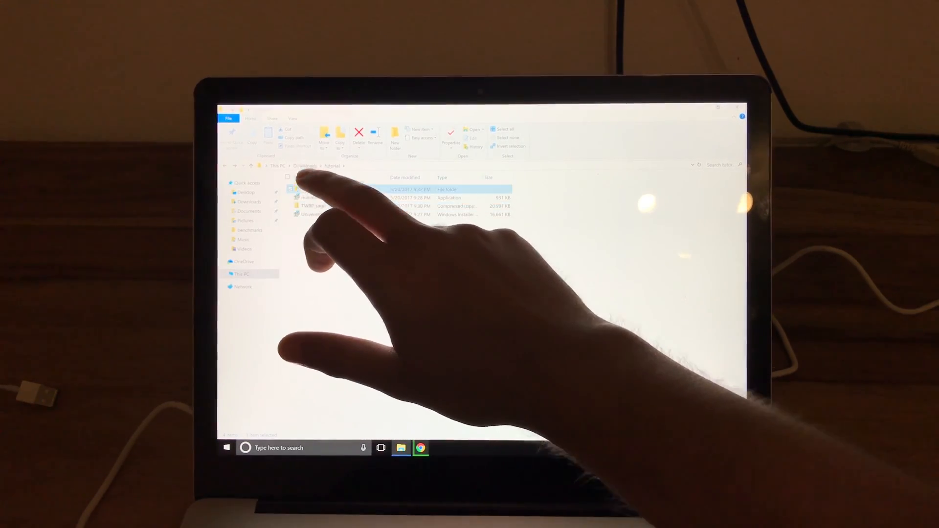
double_click(307, 189)
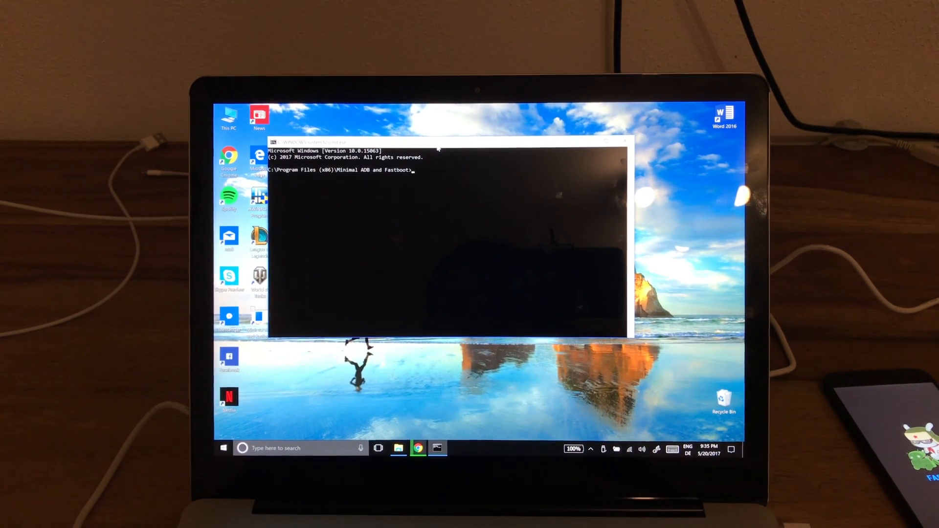
Step: Run 'fastboot devices' to detect the phone, then type 'fastboot flash recovery'
text(fastboot devices)
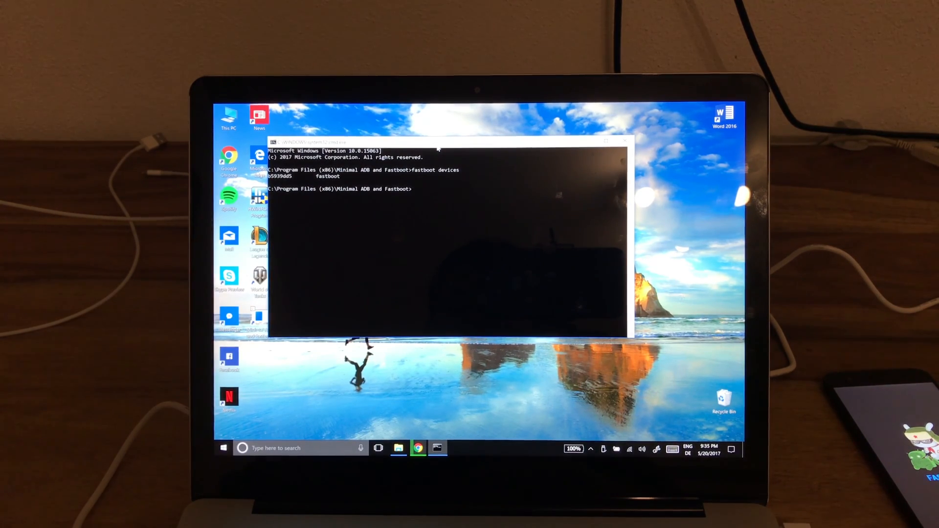
text(fastboot flash)
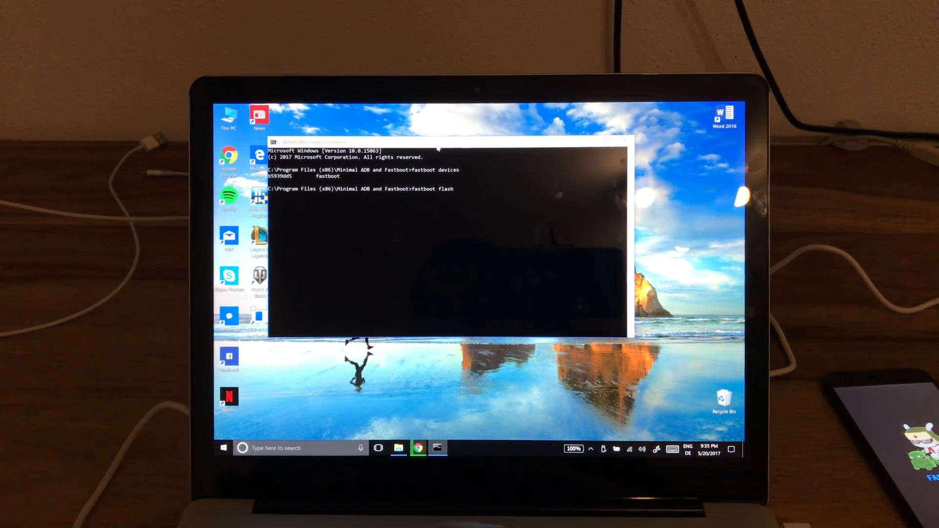
text(recovery)
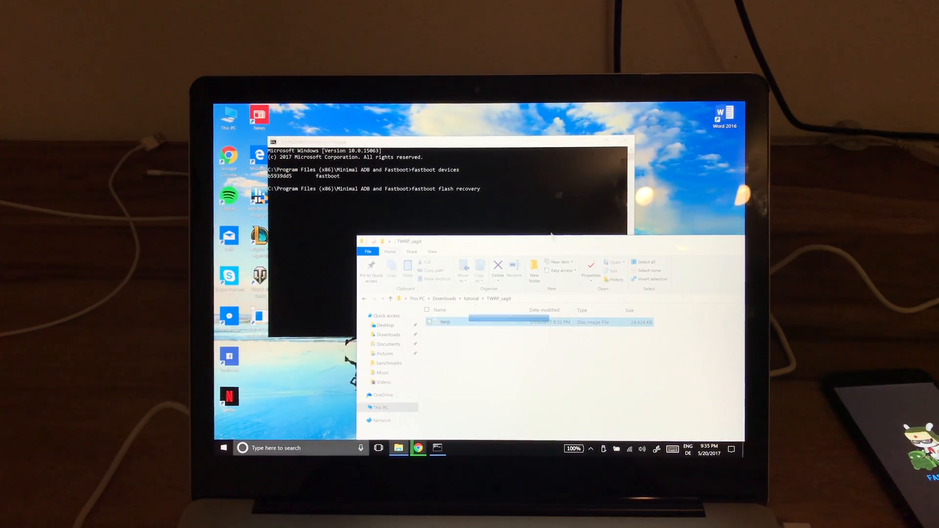
Step: Flash C:\Users\alldocube\Downloads\tutorial\TWRP_sagit\twrp.img to the recovery partition
click(445, 322)
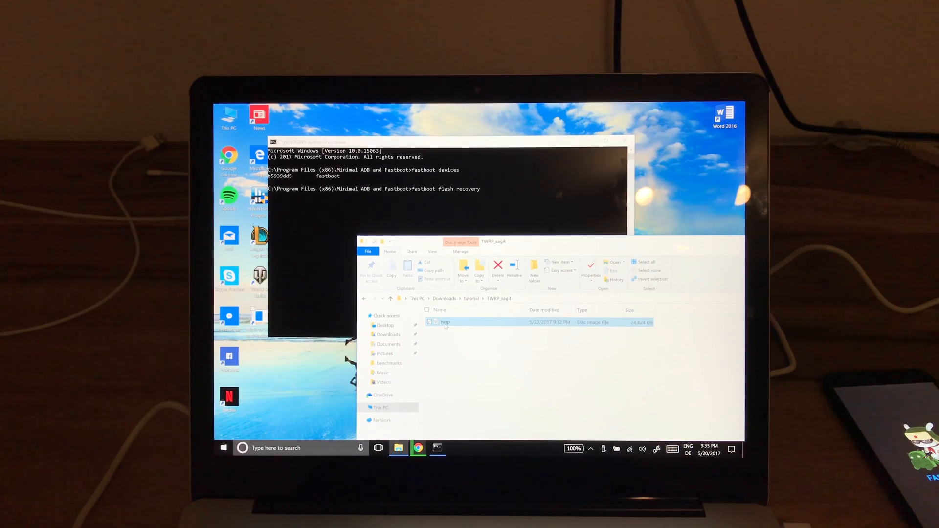
text(C:\Users\alldocube\Downloads\tutorial\TWRP_sagit\twrp.img)
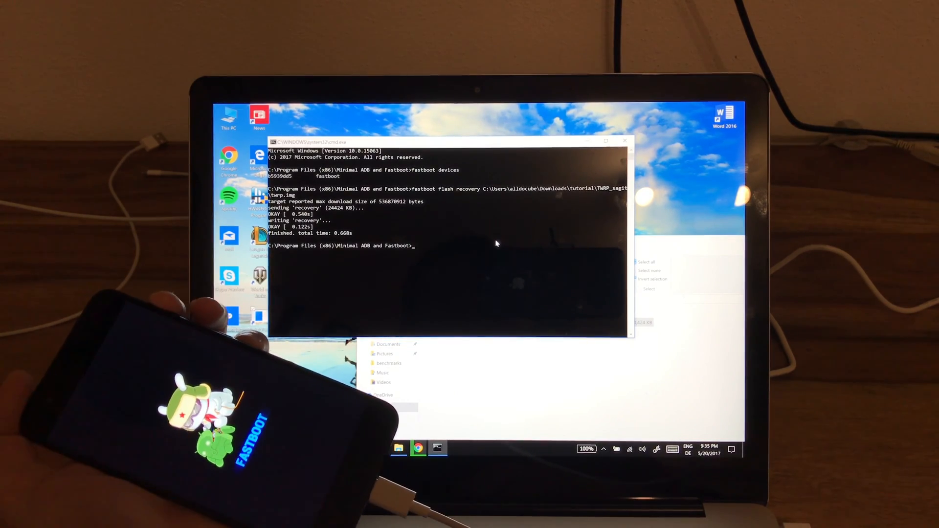
Step: Run 'fastboot reboot' to restart the Mi 6 into TWRP recovery
text(fa)
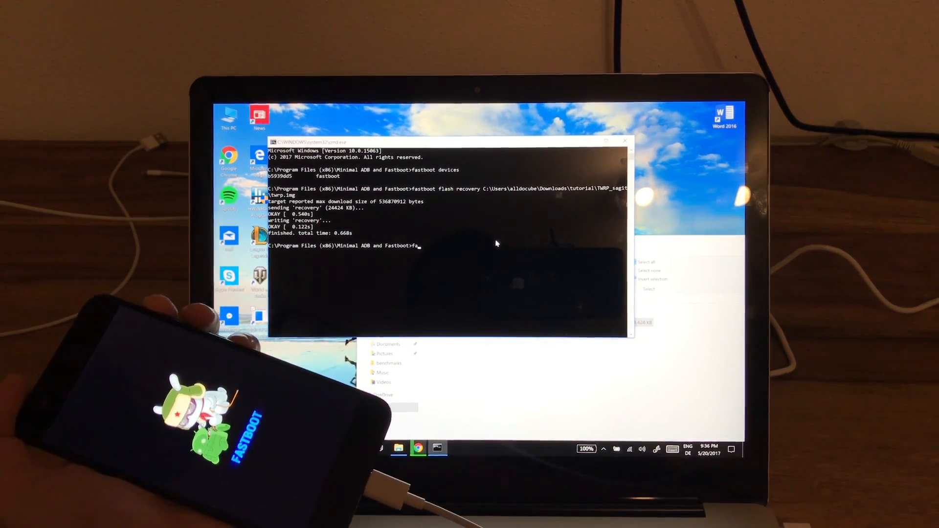
text(fastboot)
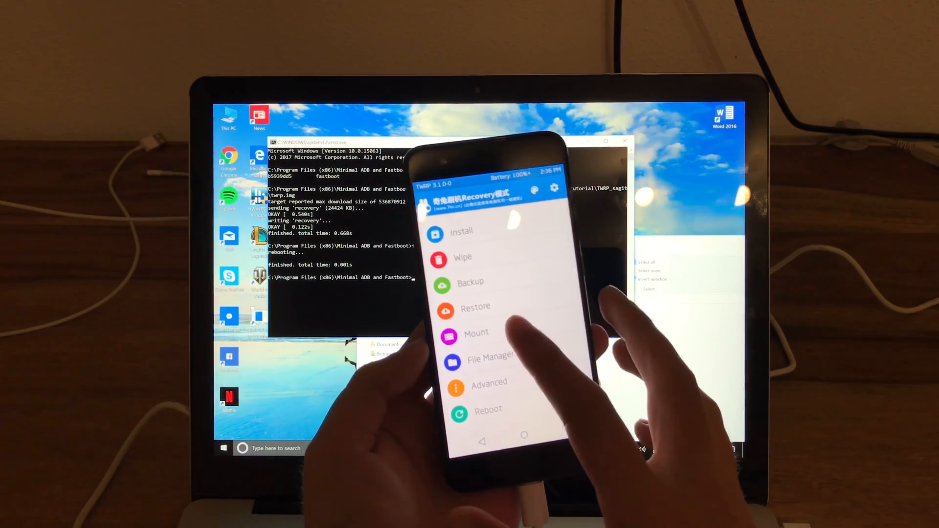
Step: Browse from This PC into MTP USB Device and its Internal Storage
click(476, 333)
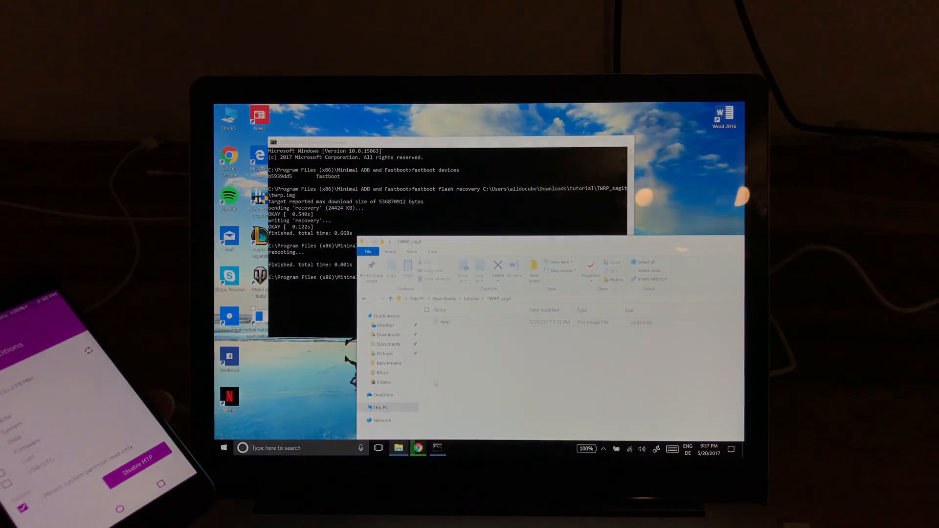
click(382, 408)
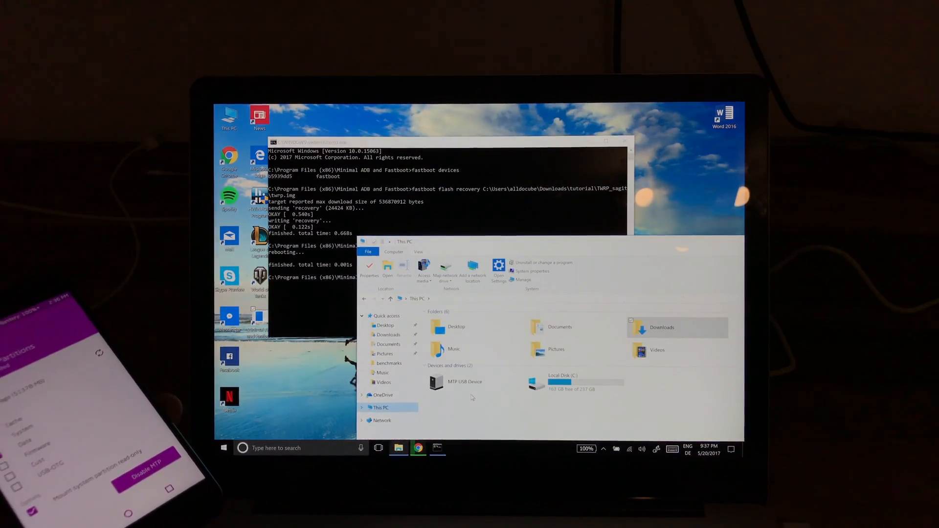
click(465, 382)
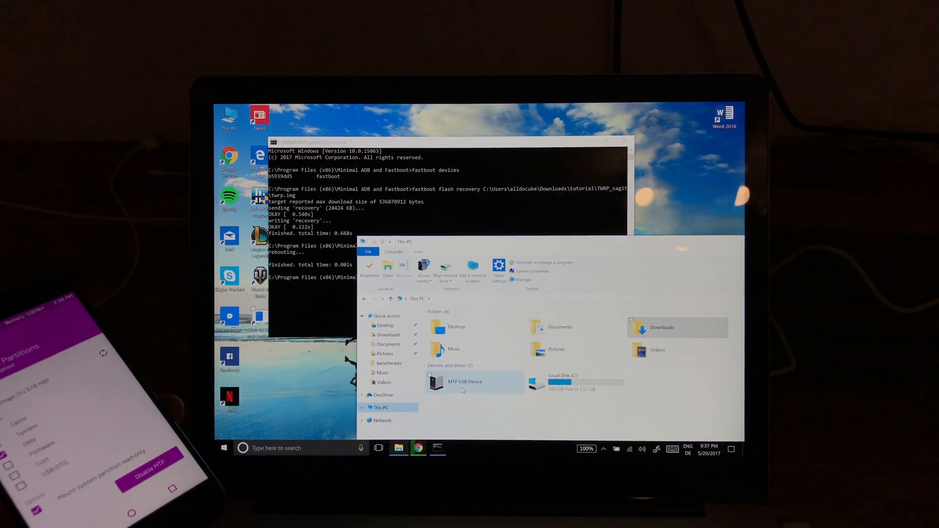
double_click(465, 382)
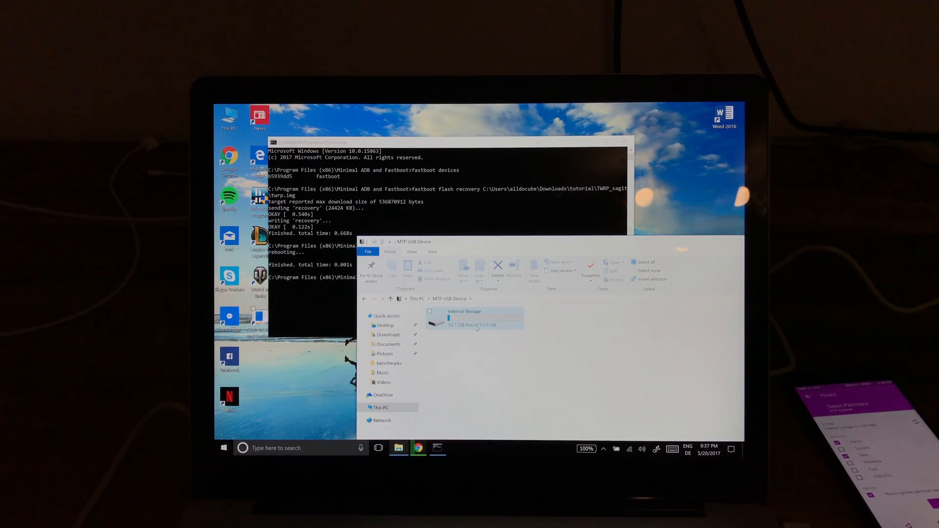
double_click(465, 311)
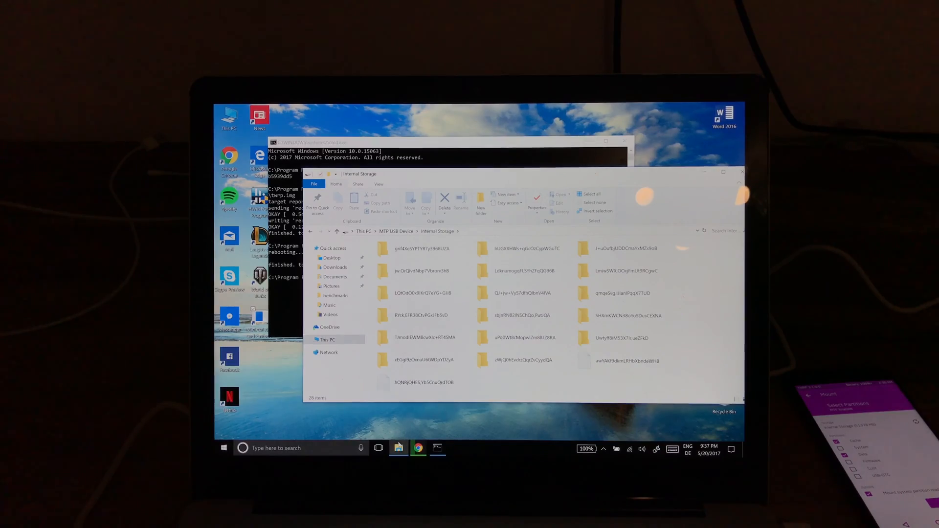
Step: Open a second File Explorer window on the Downloads folder
right_click(398, 448)
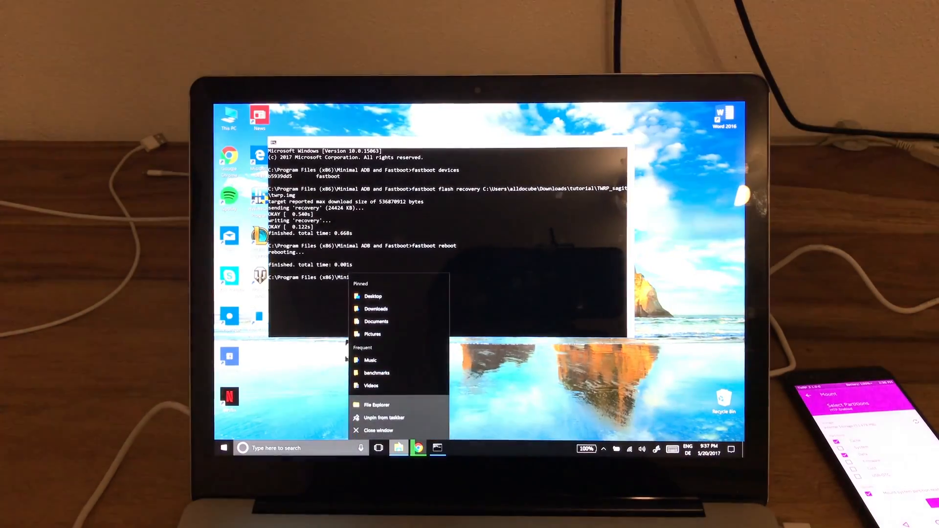
click(376, 405)
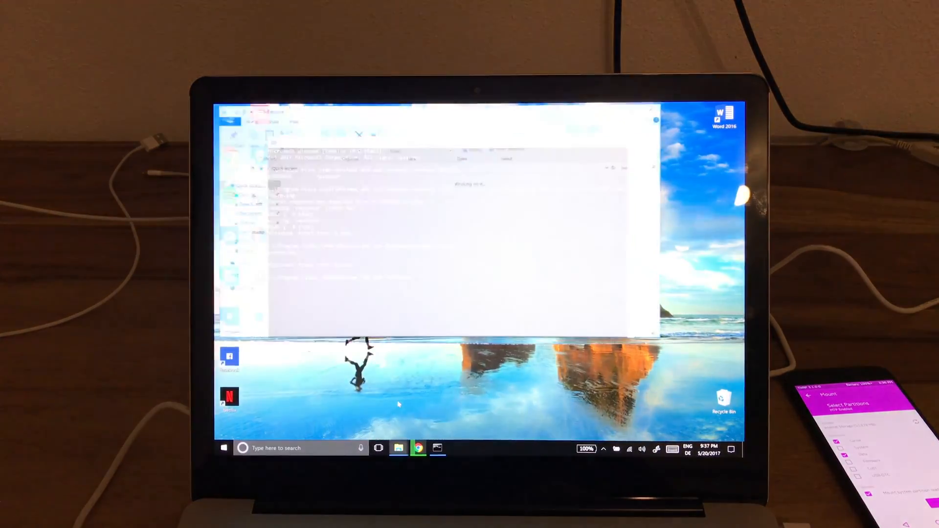
right_click(398, 447)
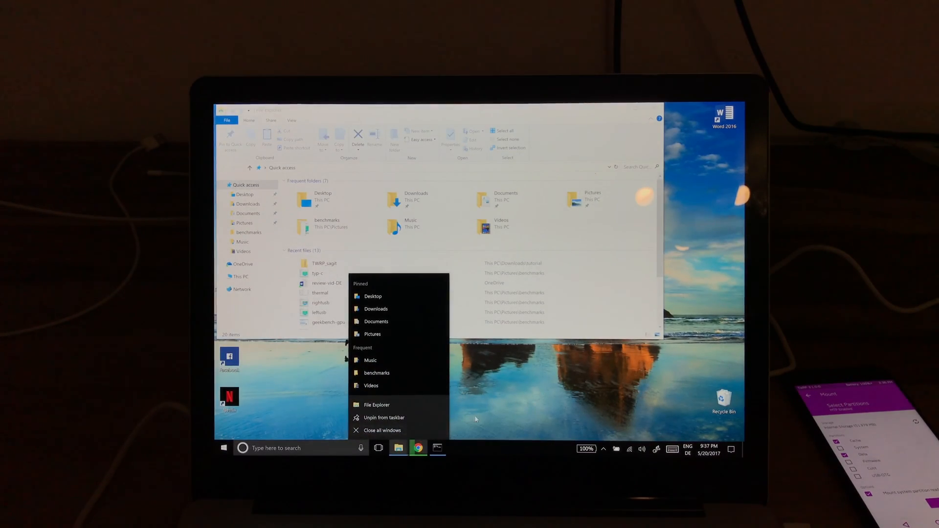
mouse_move(398, 448)
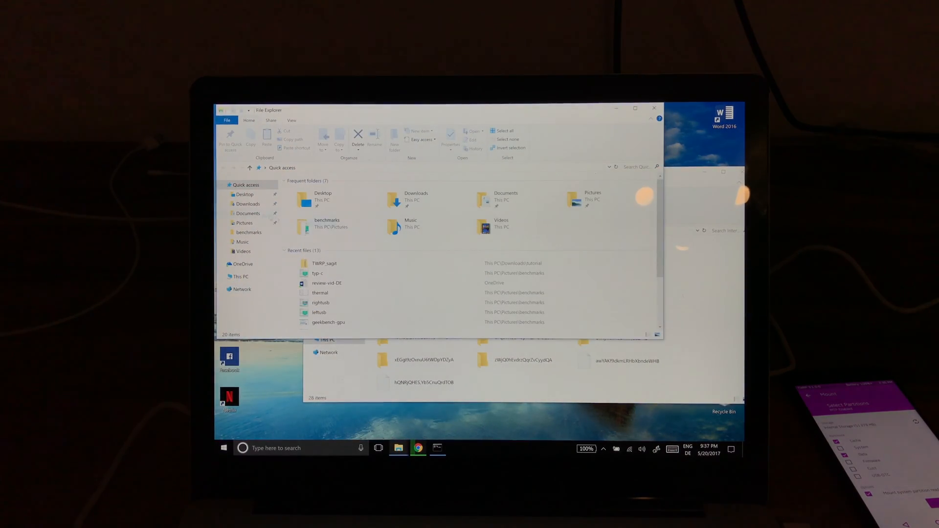
click(248, 204)
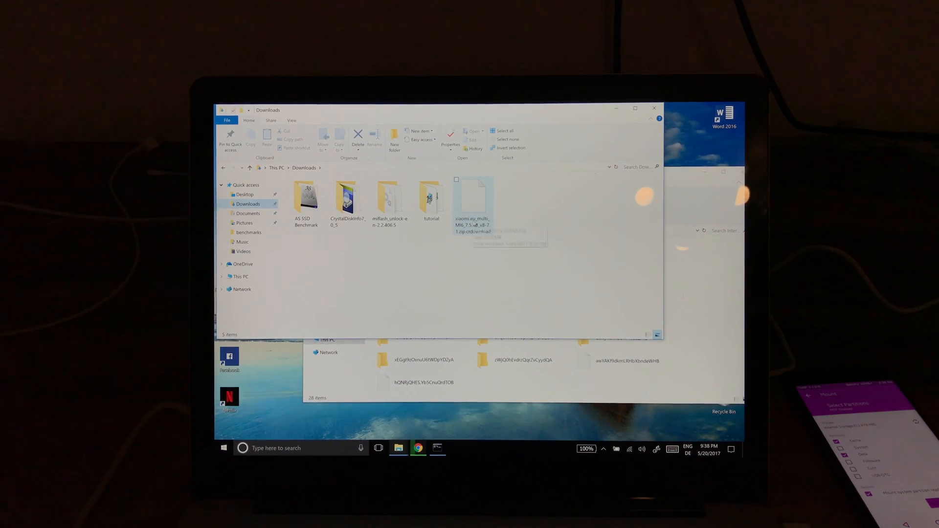
Step: Select the xiaomi.eu ROM zip in Downloads and copy it
click(473, 207)
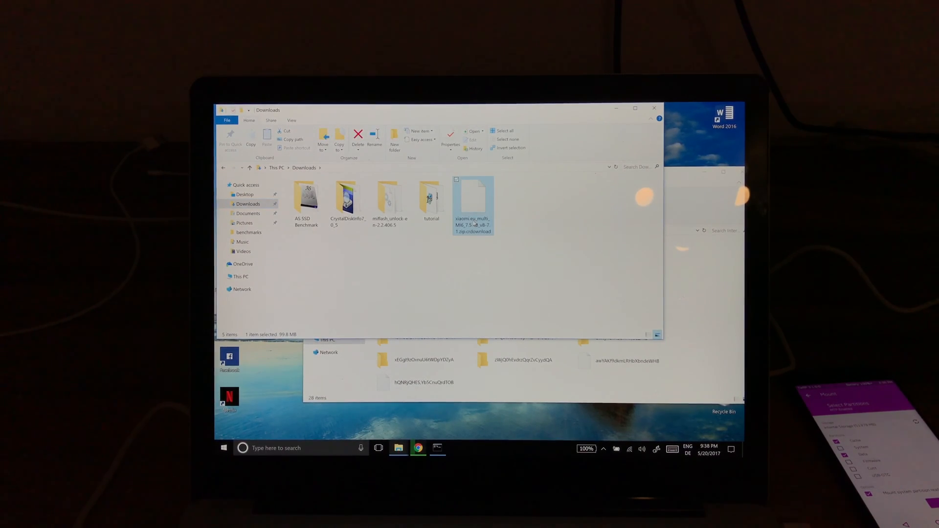
right_click(472, 204)
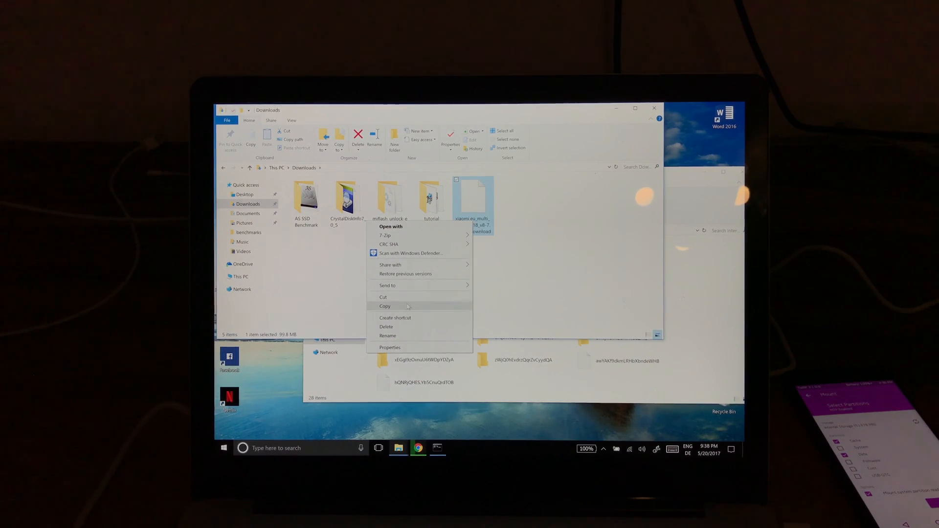
click(385, 307)
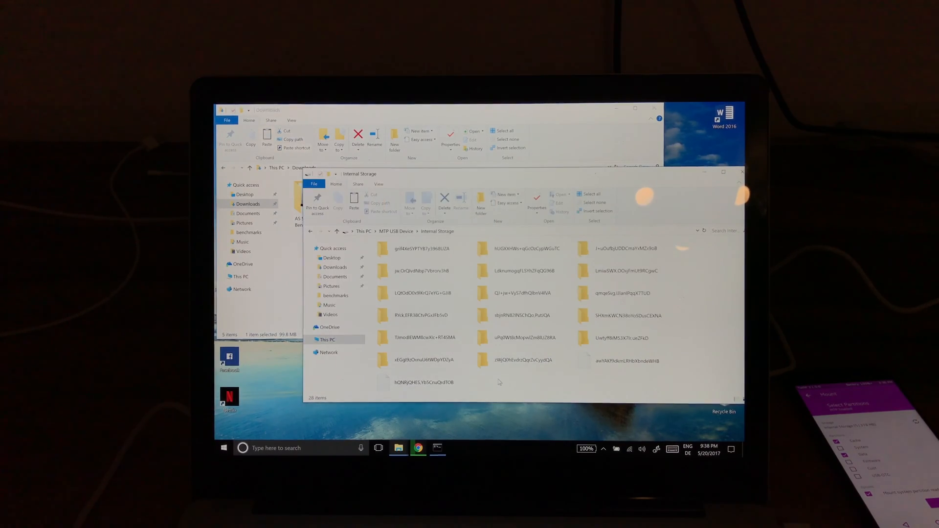
right_click(497, 382)
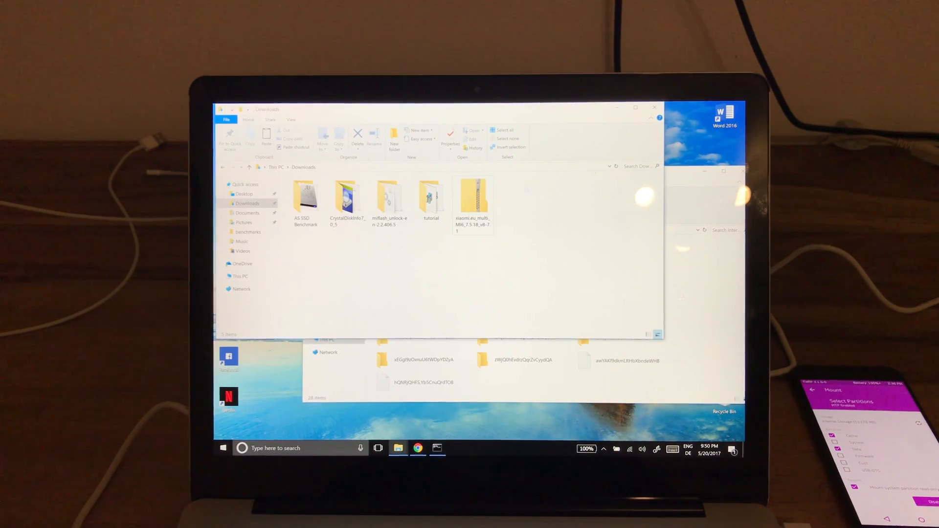
Step: Copy the finished xiaomi.eu ROM zip and paste it into the MI 6 Internal Storage
click(473, 198)
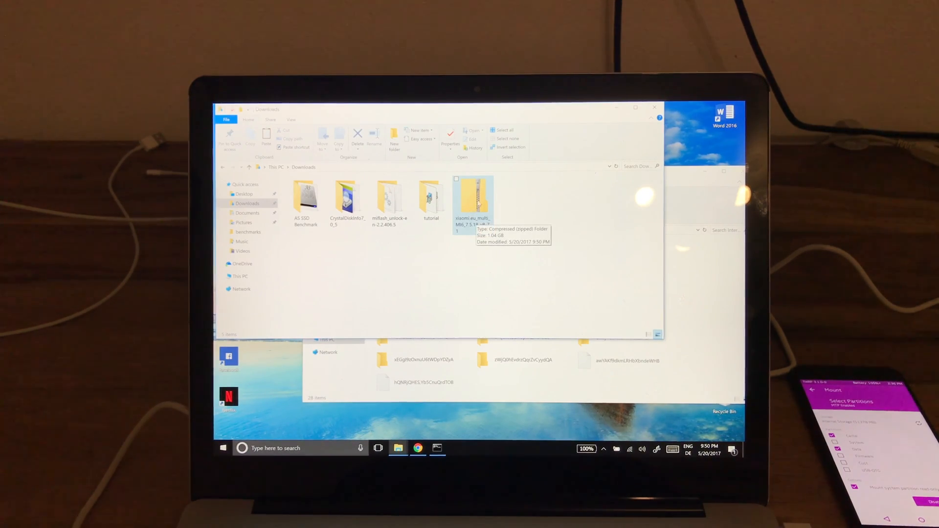
right_click(473, 194)
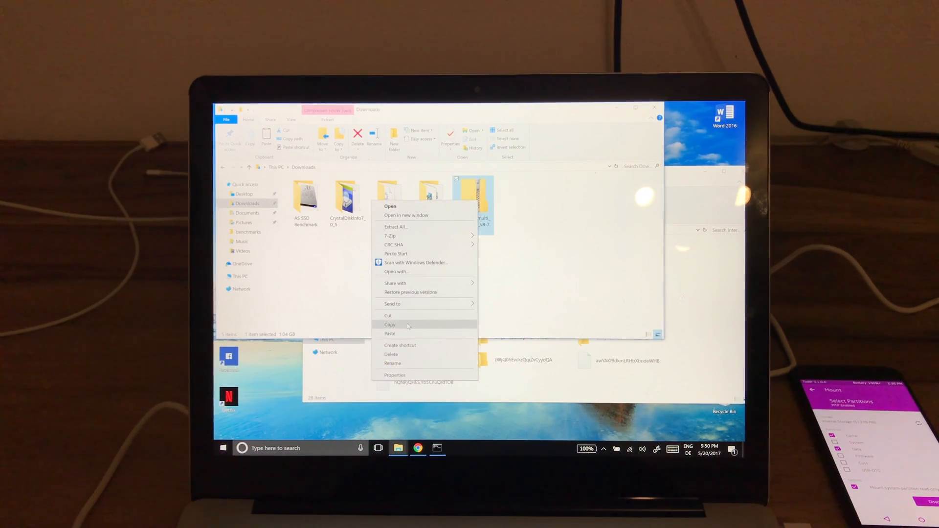
click(389, 324)
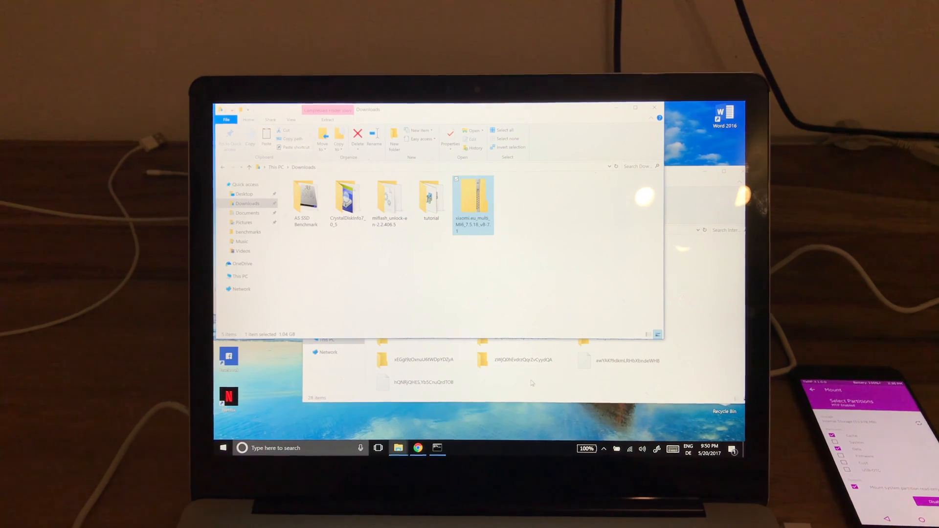
right_click(509, 383)
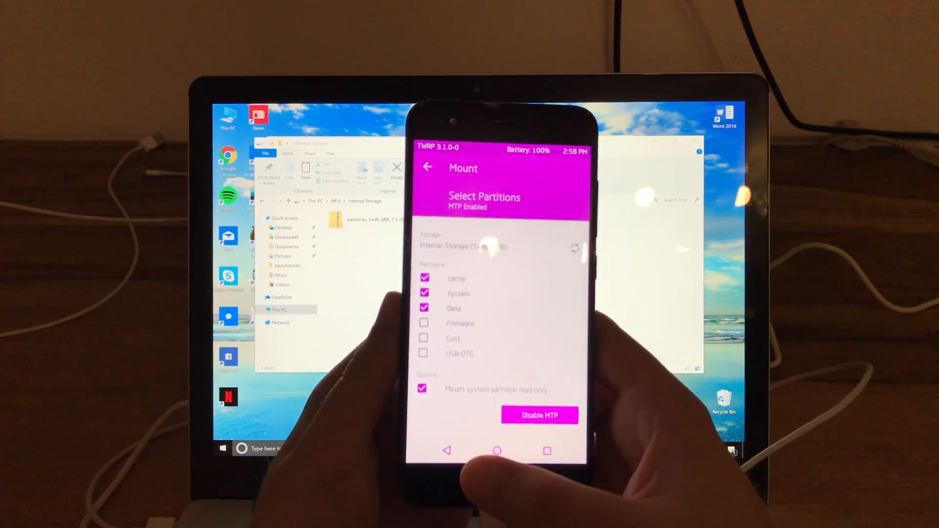
Step: Leave TWRP Mount, view the Advanced Wipe partitions, and return to the main menu
click(427, 167)
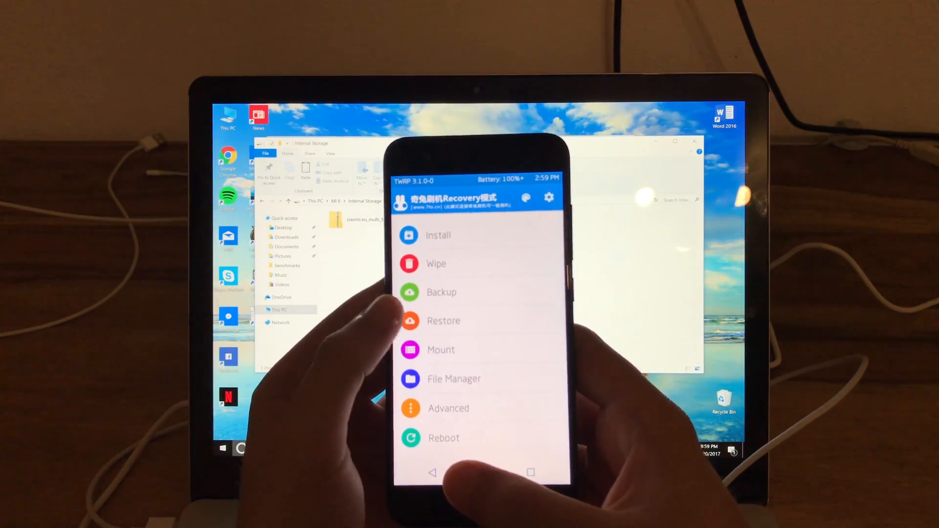
click(436, 263)
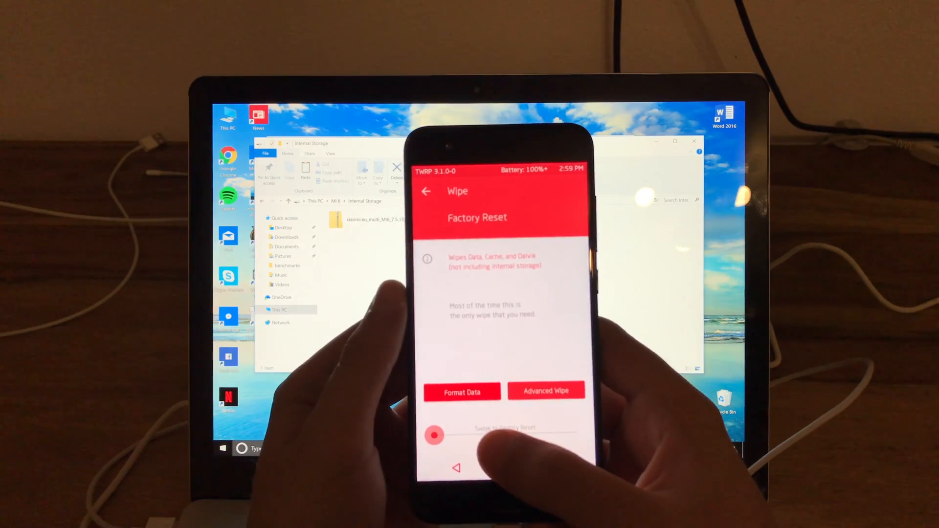
click(545, 391)
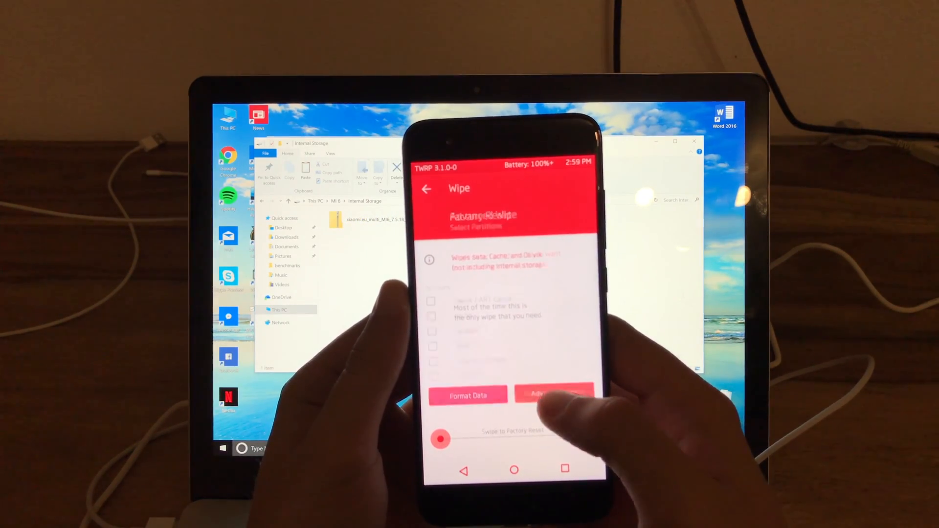
click(552, 395)
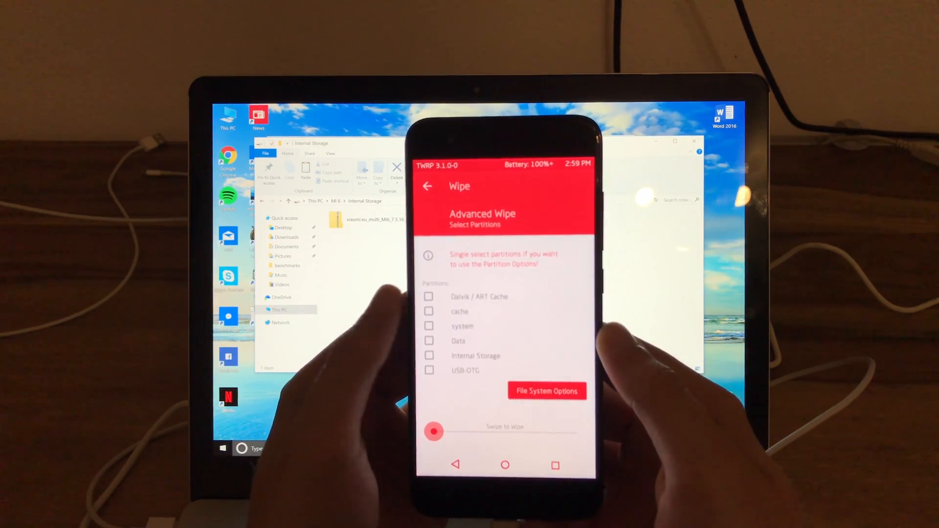
click(429, 344)
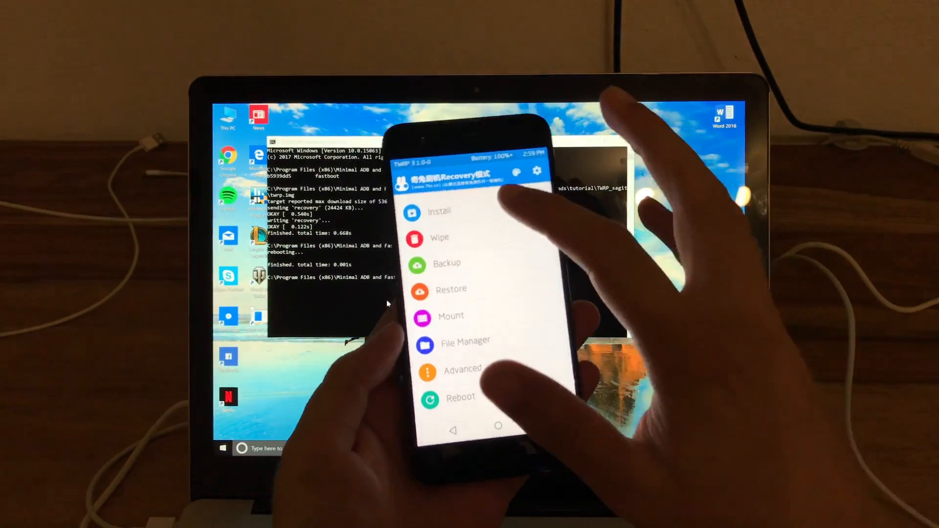
Step: Flash the xiaomi.eu multi ROM zip through TWRP's Install Zip
click(439, 212)
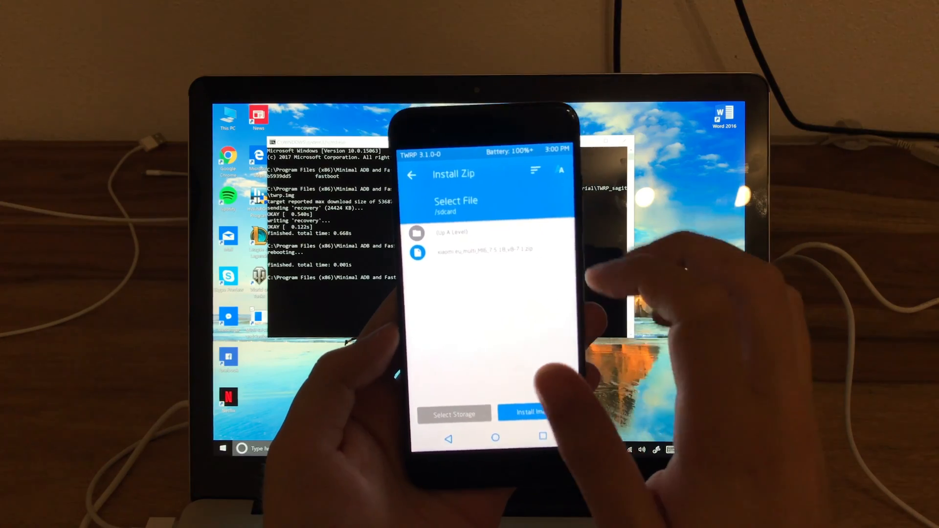
click(469, 250)
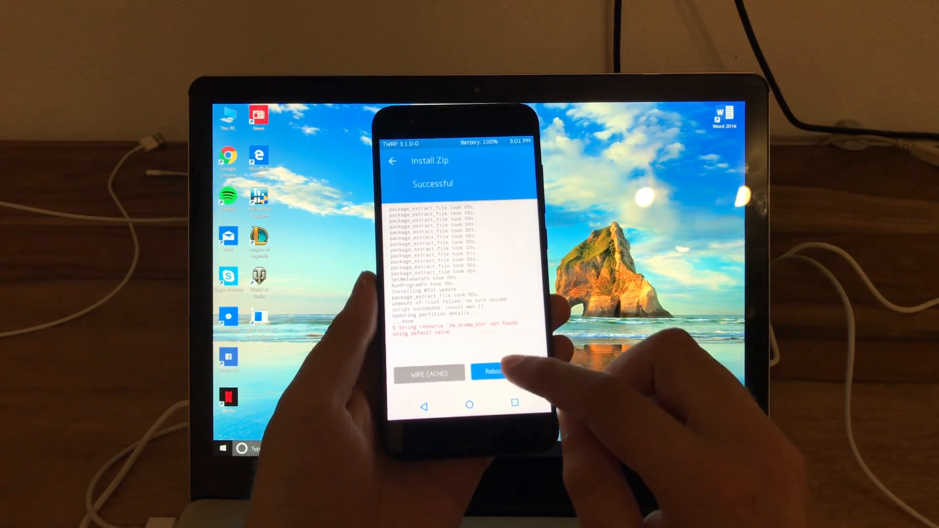
Step: Reboot the Mi 6 to System, confirming despite the no-OS warning
click(493, 372)
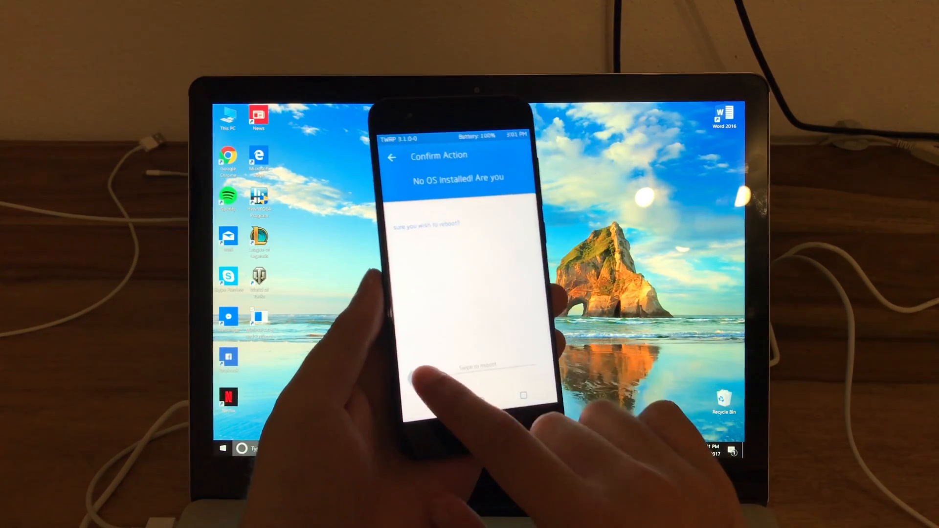
drag(420, 366, 528, 367)
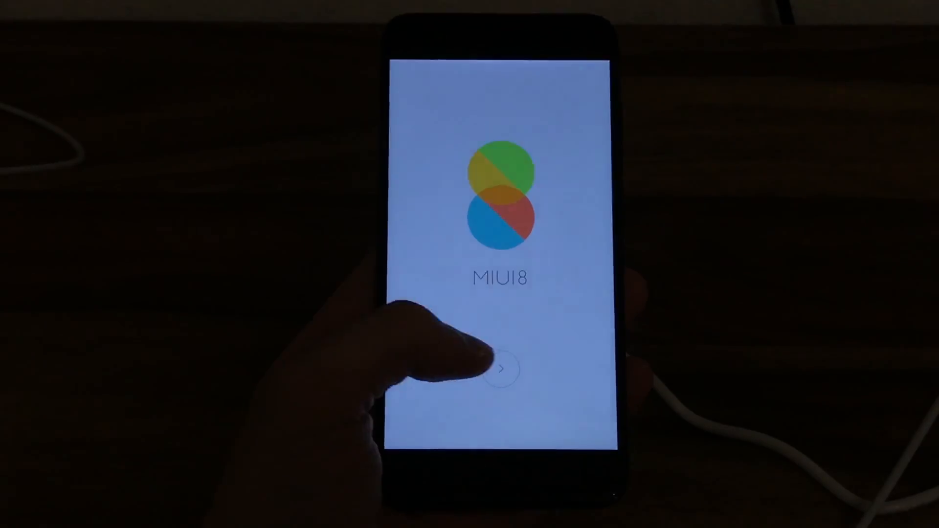
Step: Start MIUI 8 setup and scroll the language list down to English
click(504, 371)
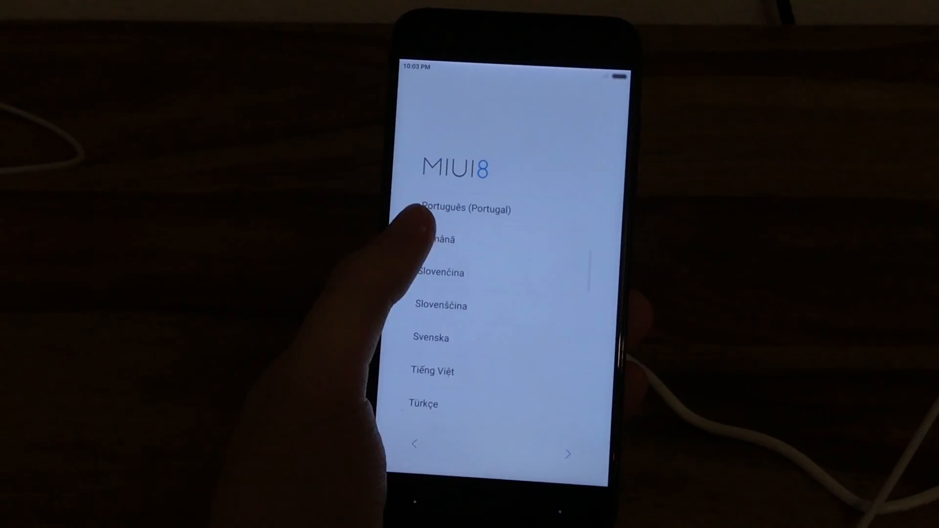
scroll(down, 3)
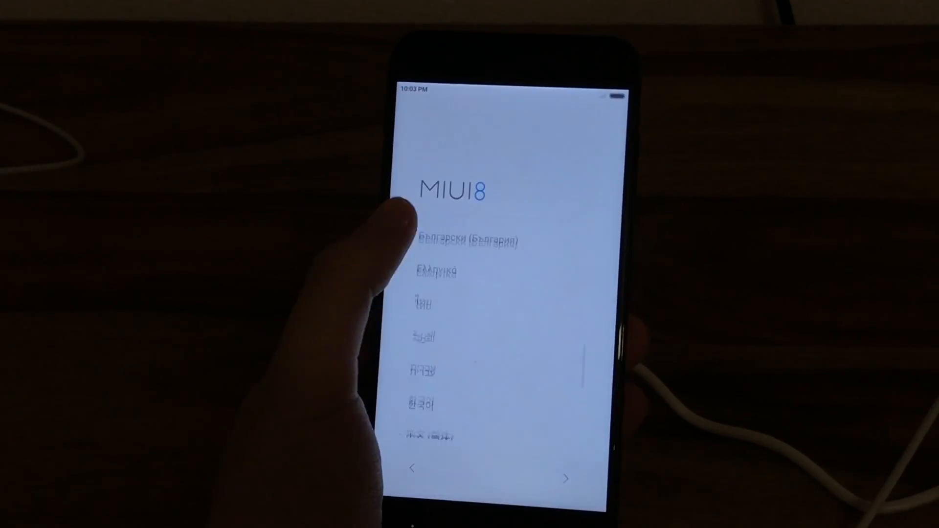
scroll(down, 3)
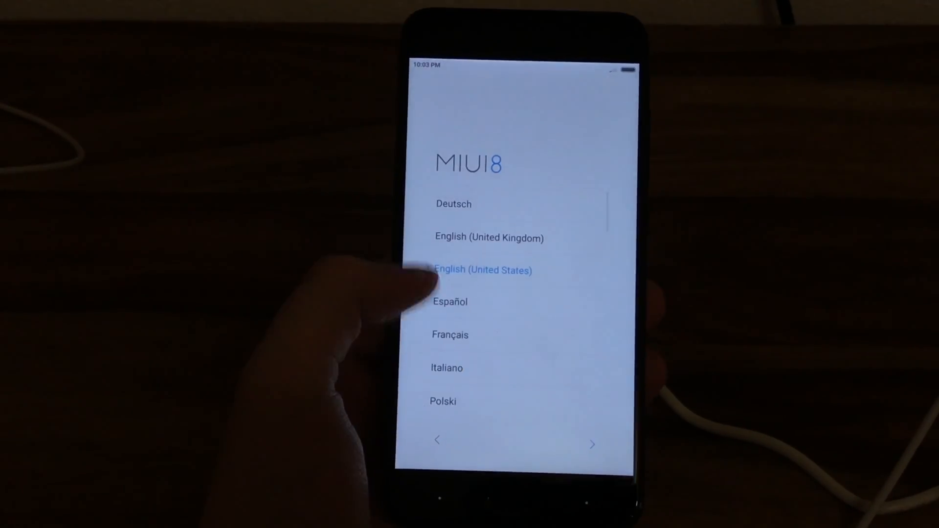